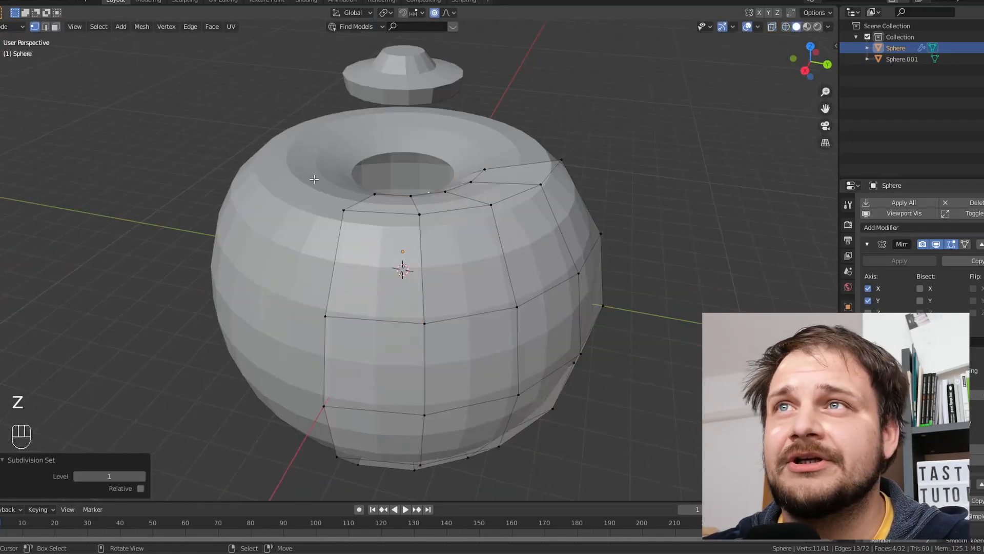
In Edit Mode, reshape the pumpkin's carved mouth edges.
key("Tab")
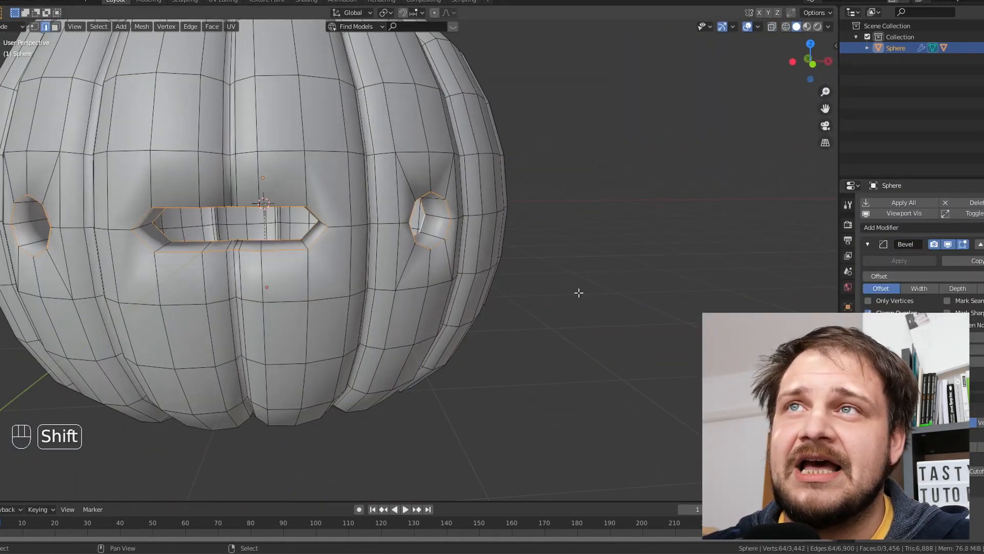
key("g")
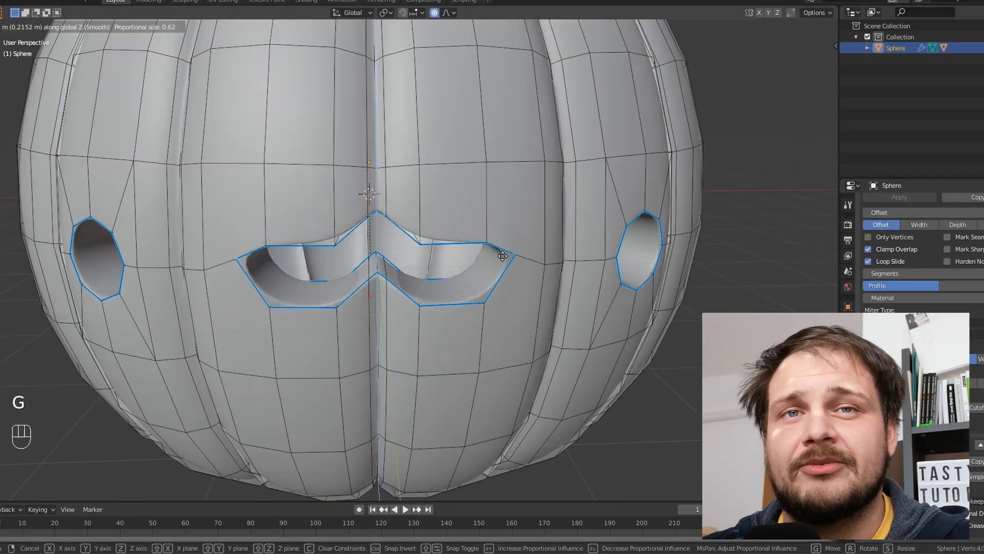
key("x")
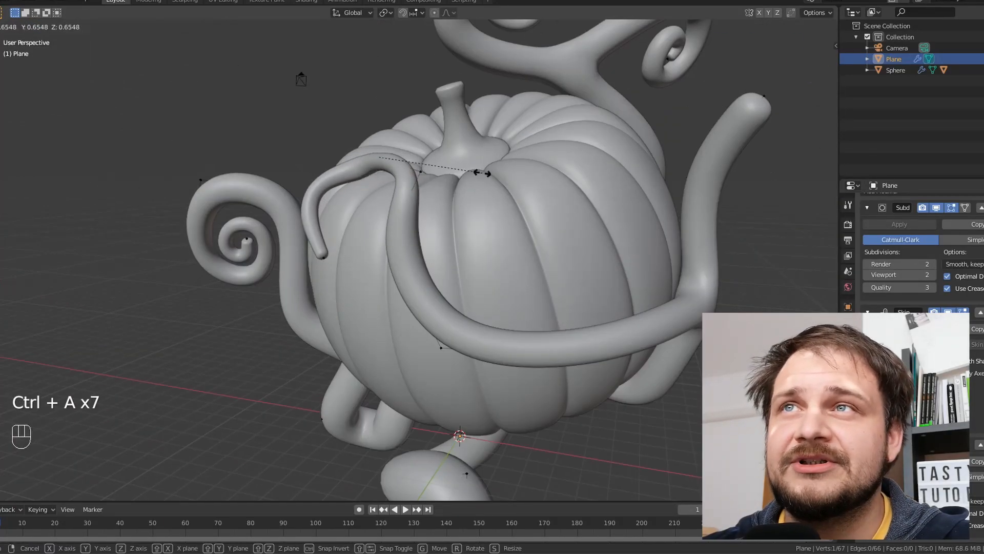
Extend the vine and switch to front view for the purple backdrop and HDRI.
key("e")
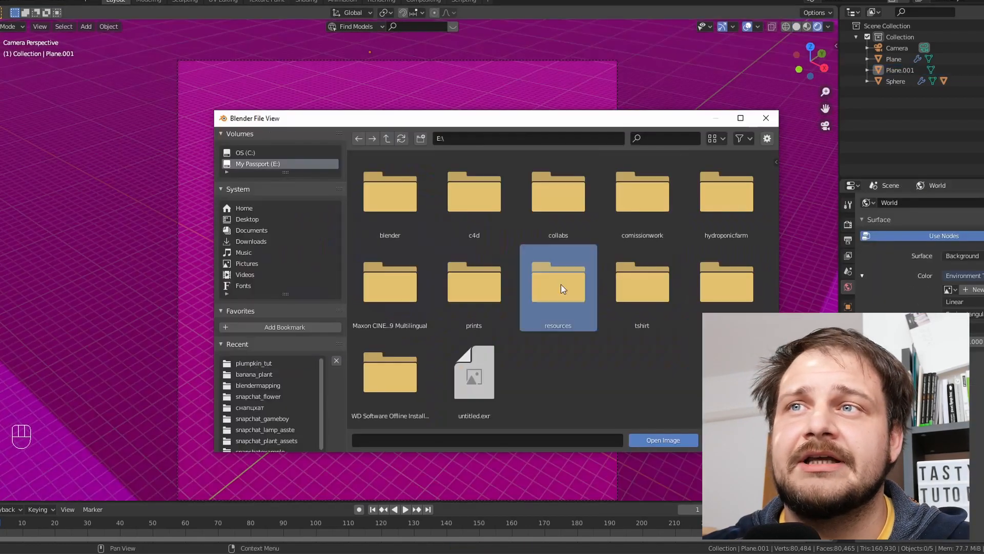
key("KP_1")
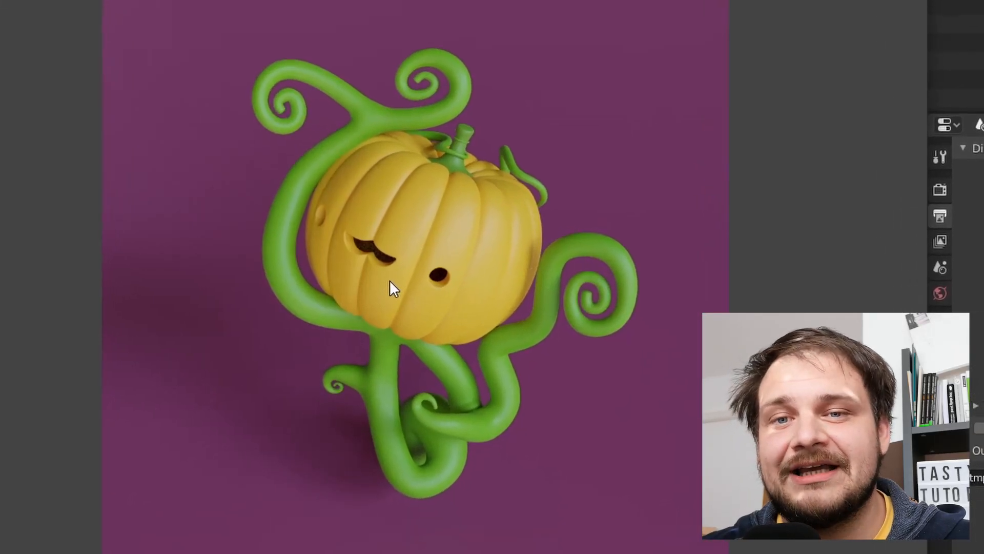
Duplicate the pumpkin beside the original and trackball-rotate the copy to a new angle.
key("1")
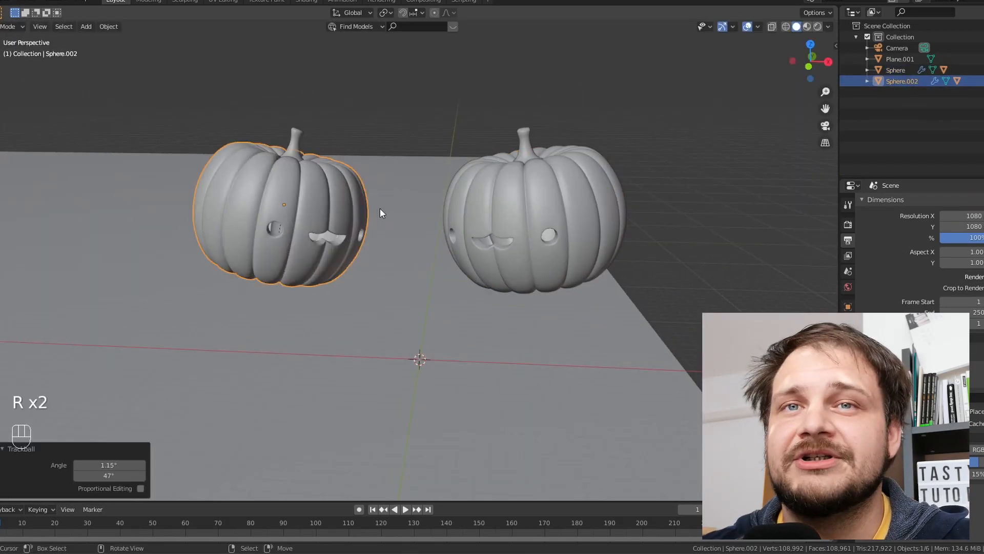
Extrude skin-modifier vertices upward into a thick stalk beneath the pumpkin.
key("shift+a")
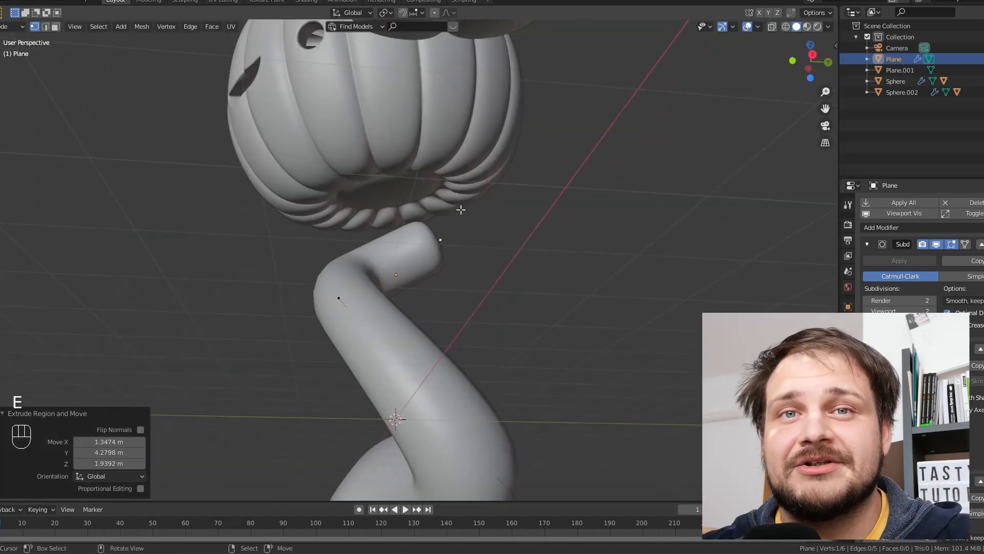
Extrude and scale skin vertices into stems under both pumpkins and spiral tendrils between them.
key("ctrl+a")
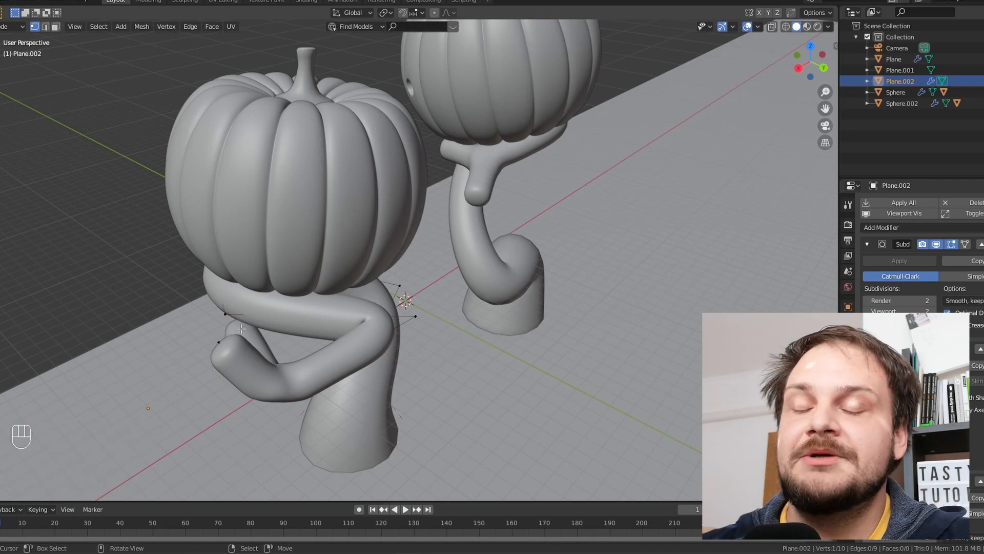
left_click(782, 26)
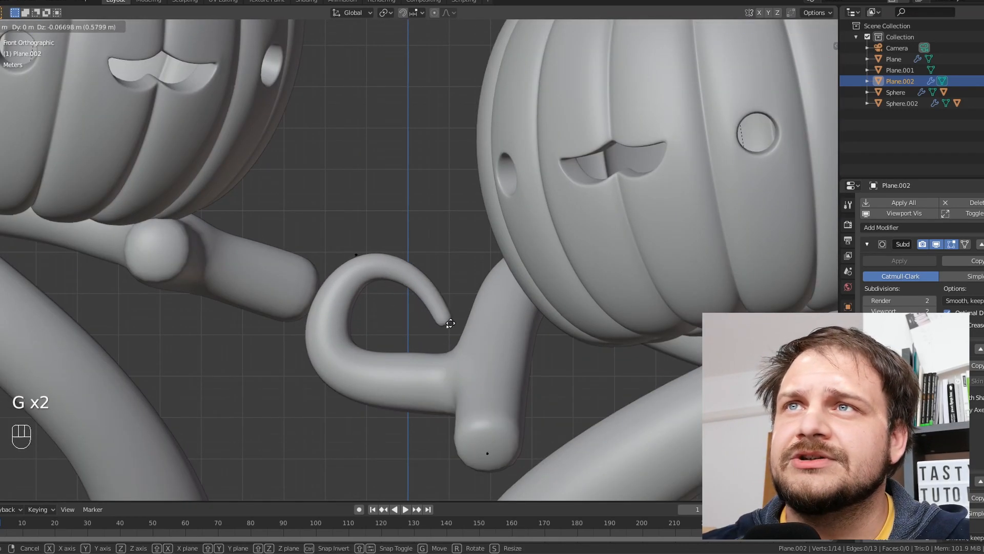
key("ctrl+a")
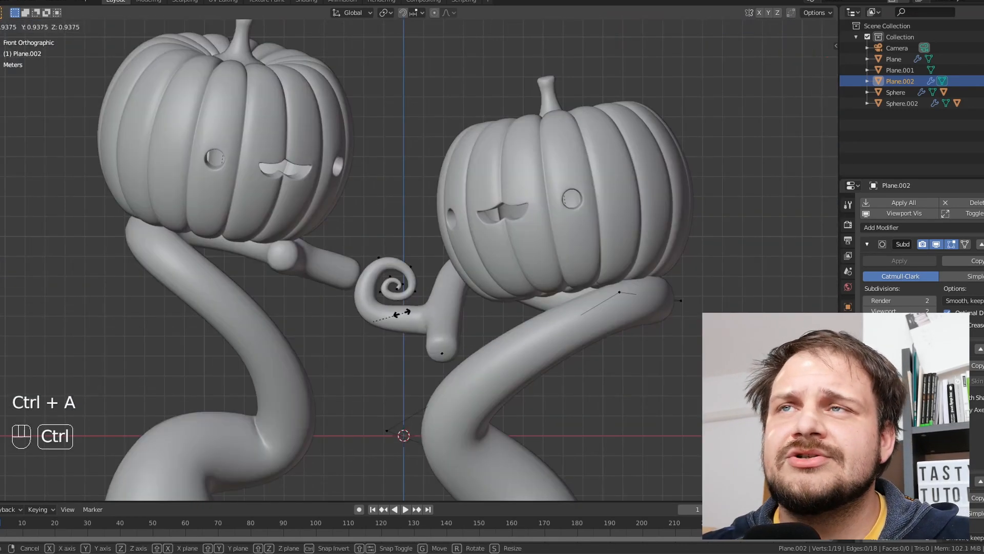
scroll("up", 3)
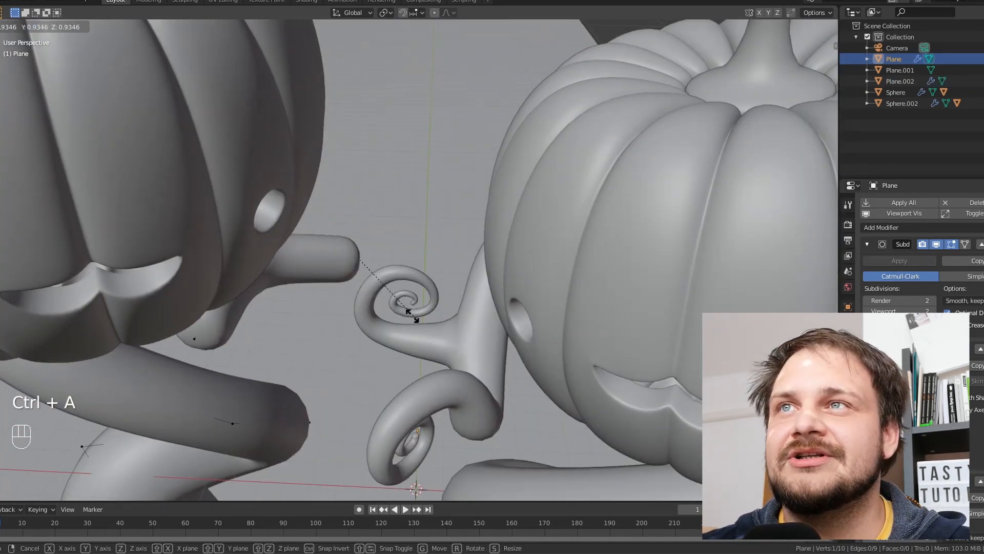
key("g")
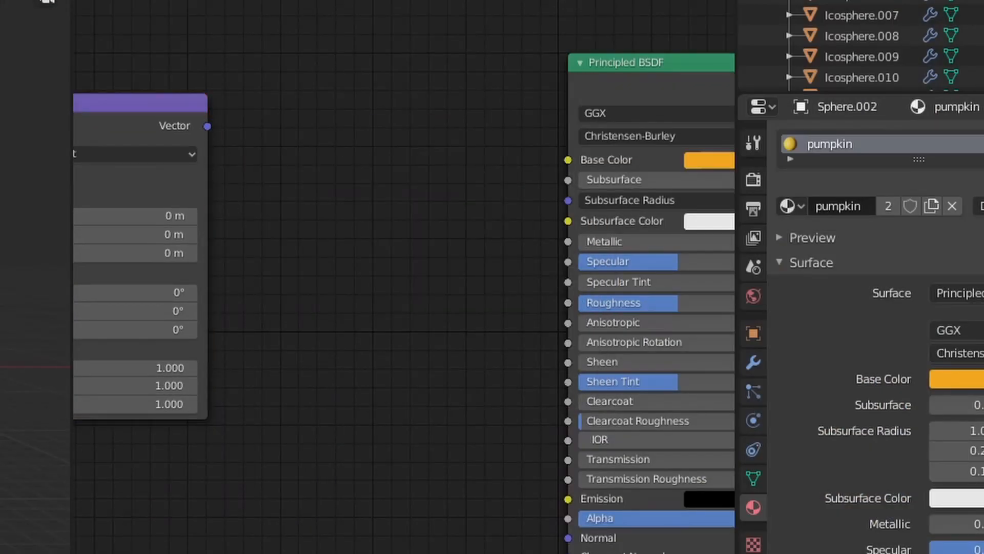
Search 'col' and add a ColorRamp node to the pumpkin material.
type("col")
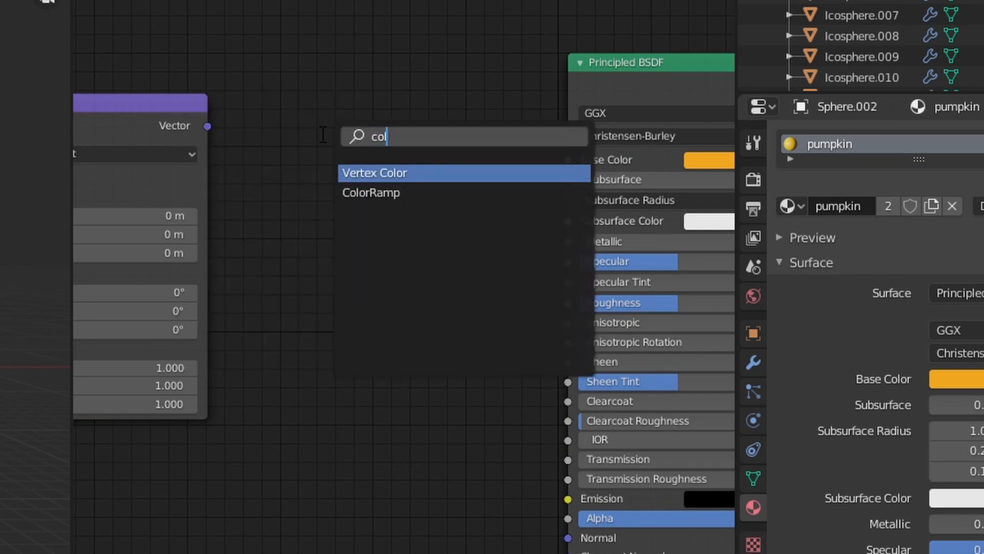
left_click(371, 192)
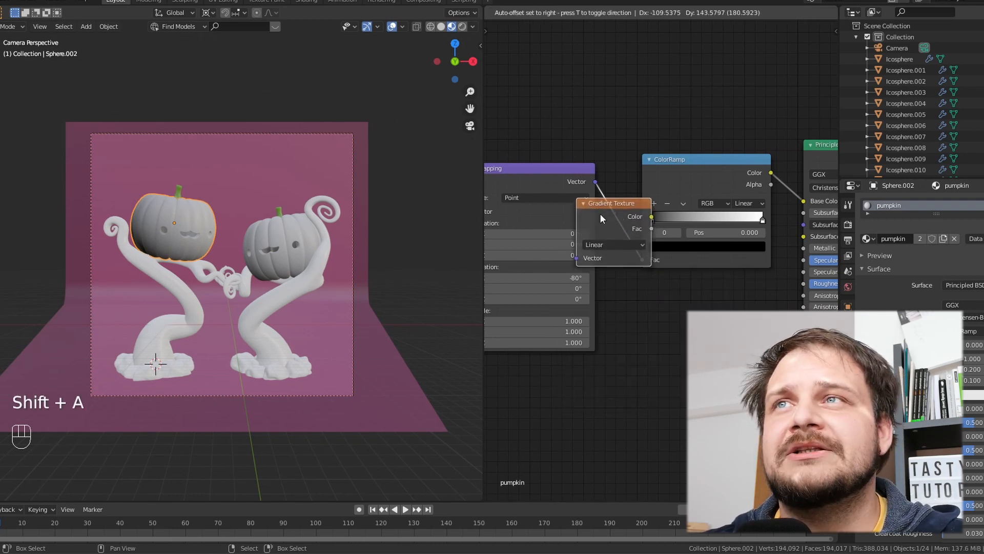
Set the Gradient Texture type to Quadratic.
left_click(612, 244)
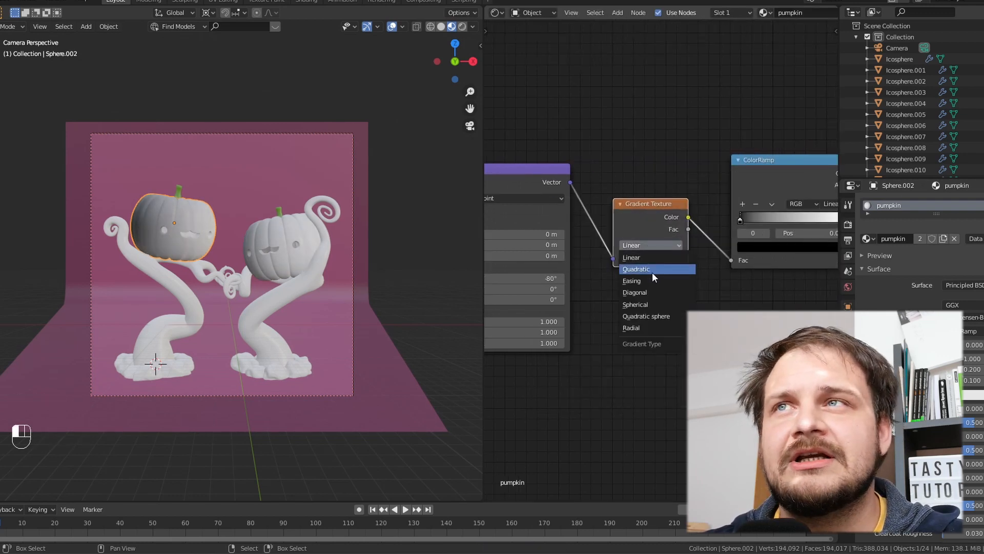
left_click(631, 281)
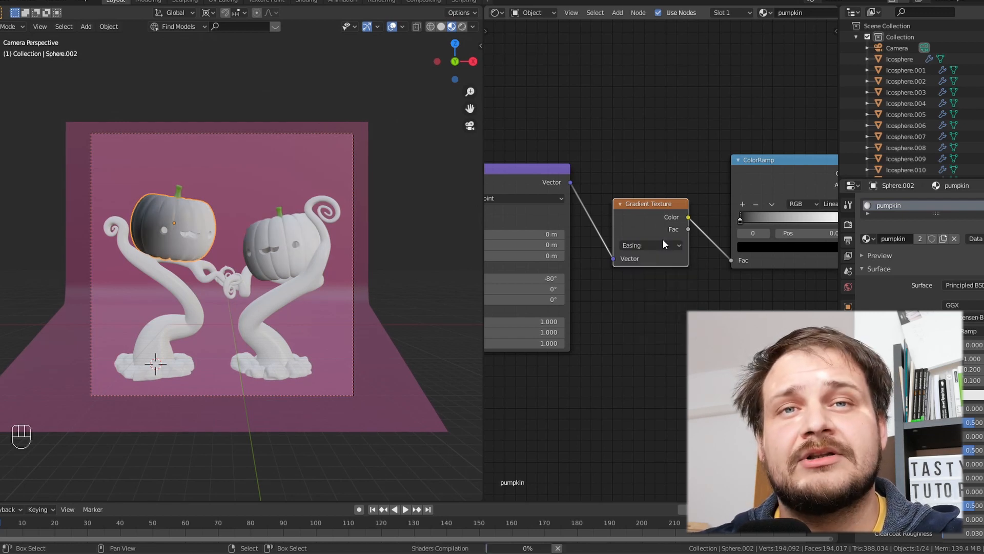
left_click(649, 245)
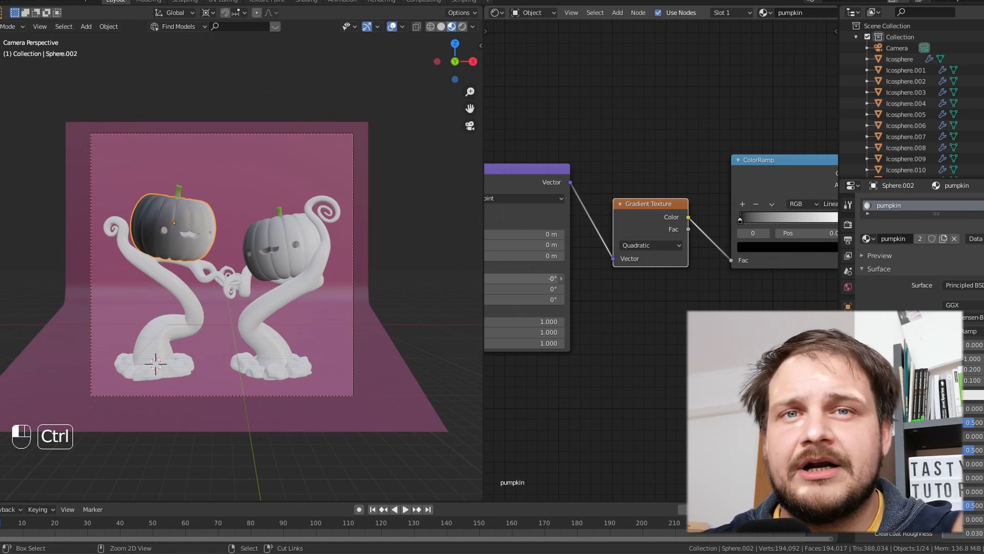
Save the file and set the ColorRamp stop colours to orange via Hex.
key("ctrl+s")
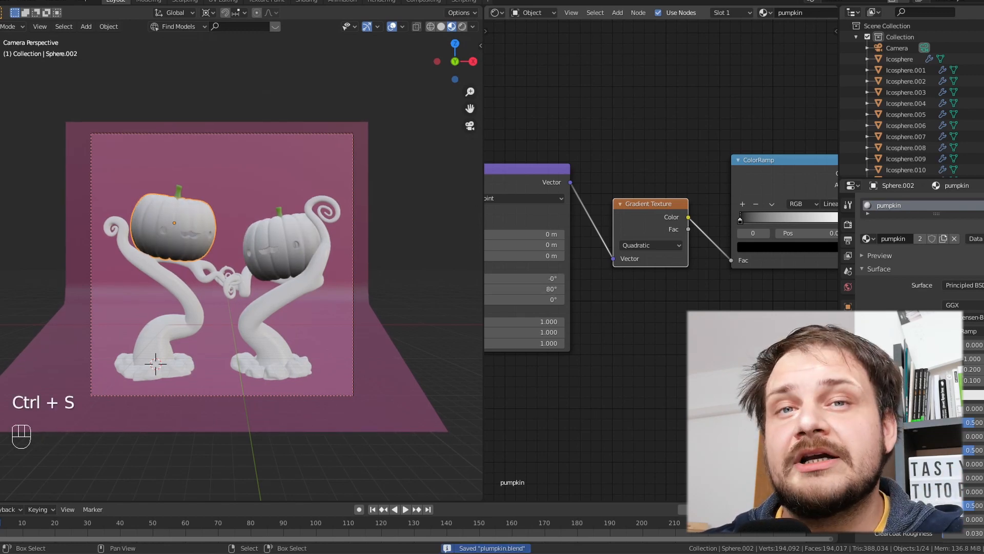
key("alt+tab")
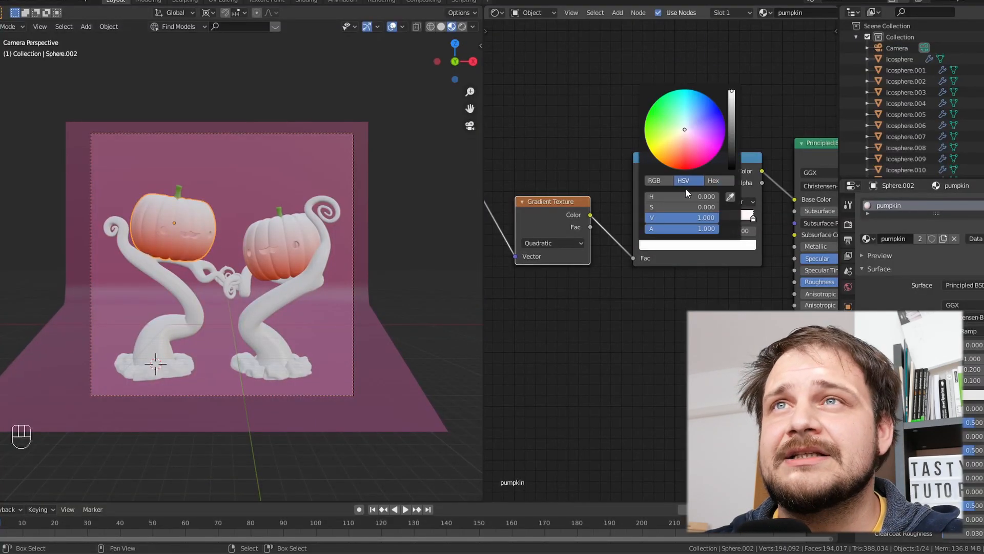
left_click(713, 181)
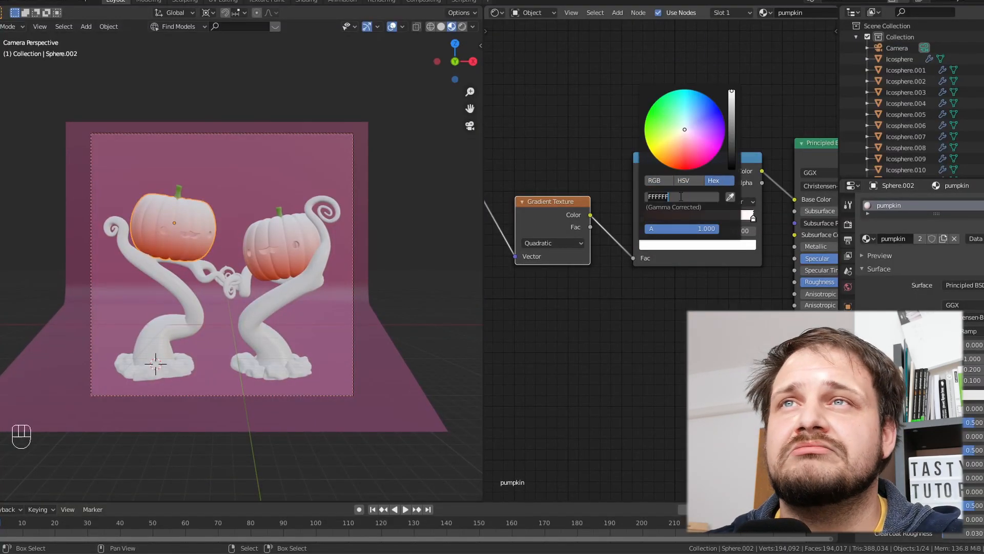
key("shift+a")
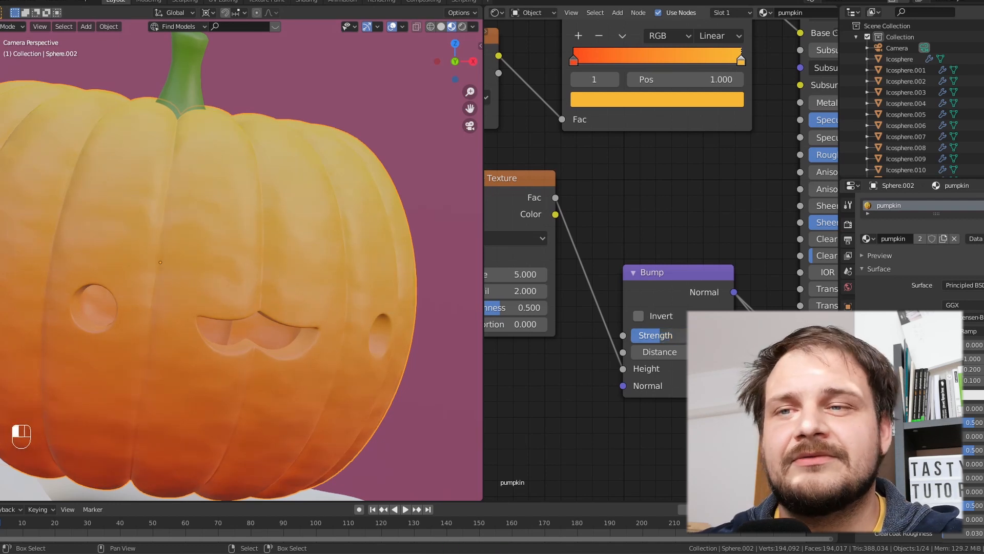
Tune the noise bump texture, set Specular 0.8 and Roughness 0.4, and save.
left_click(655, 335)
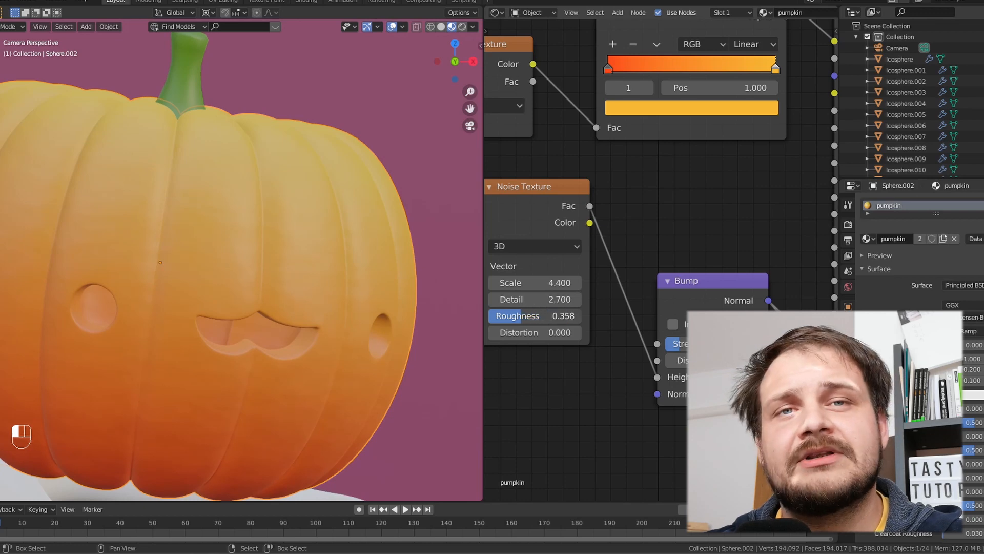
left_click_drag(534, 316, 561, 316)
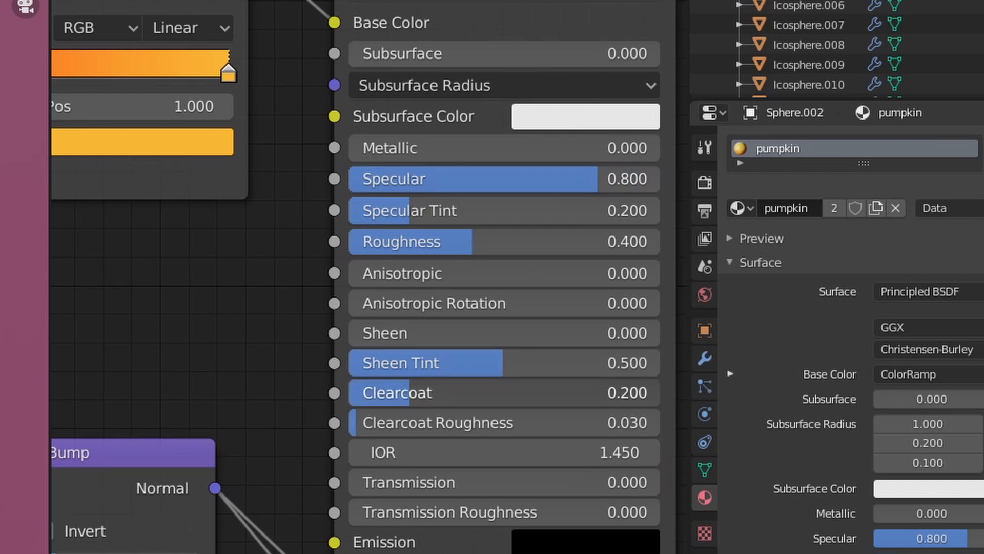
left_click_drag(439, 392, 392, 392)
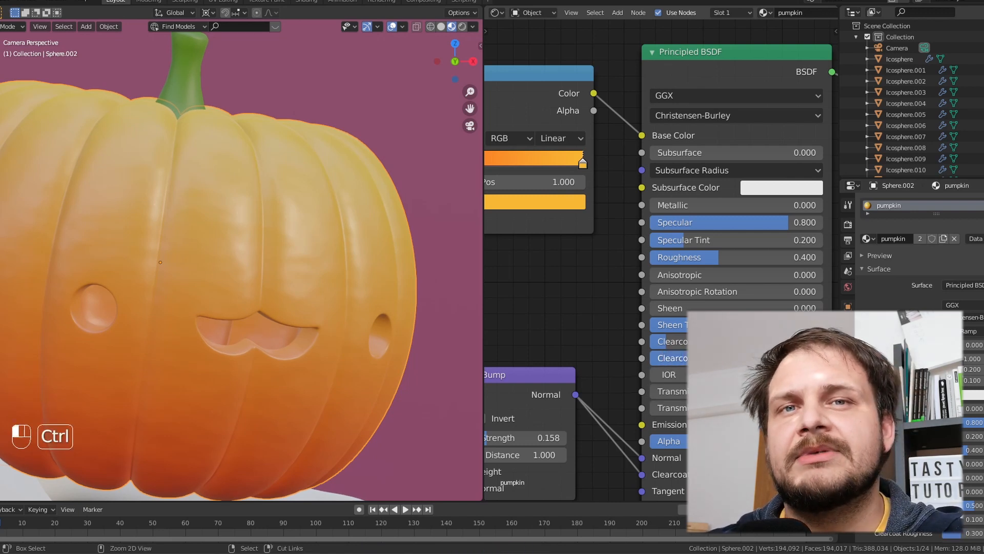
key("ctrl+s")
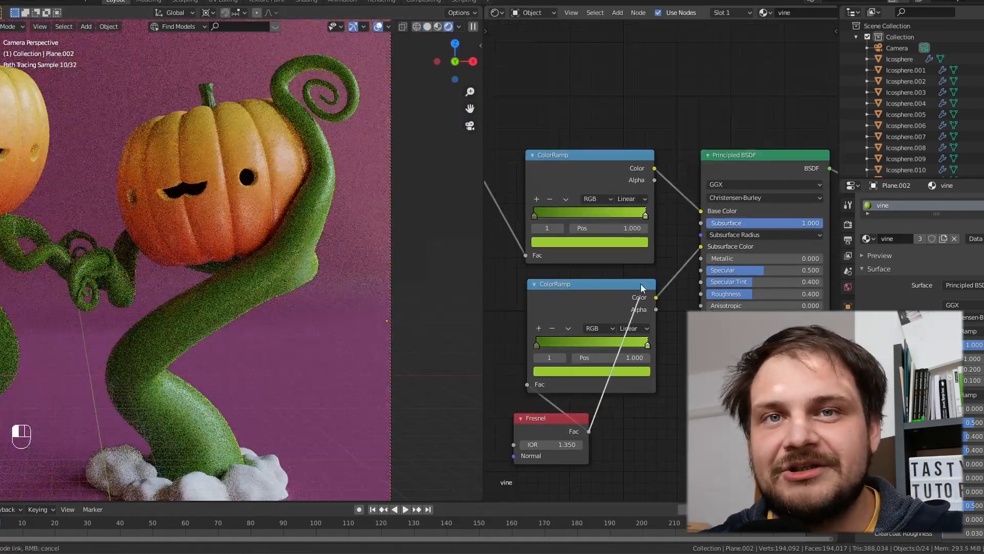
Feed Pointiness through a ColorRamp into Diffuse for the rock and preview in rendered shading.
key("Tab")
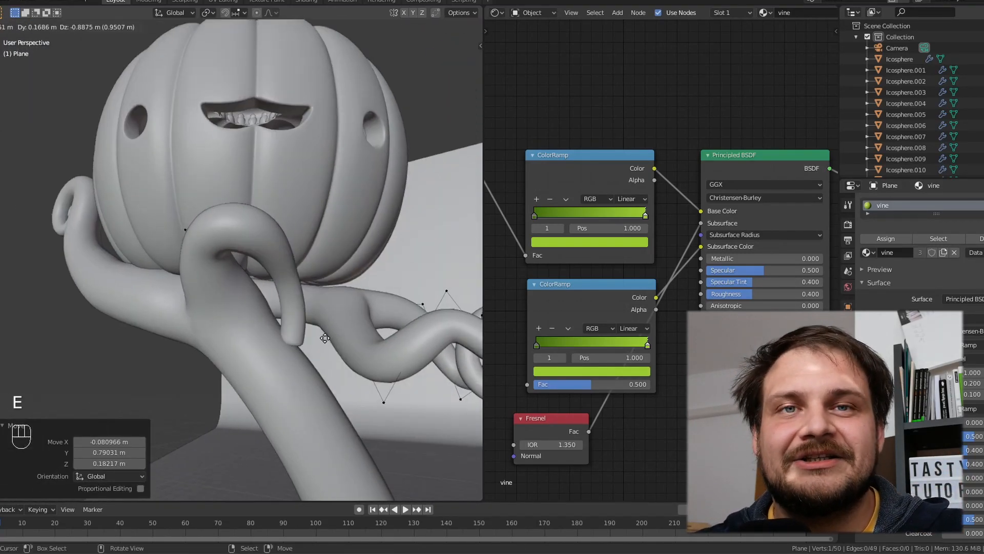
key("shift+z")
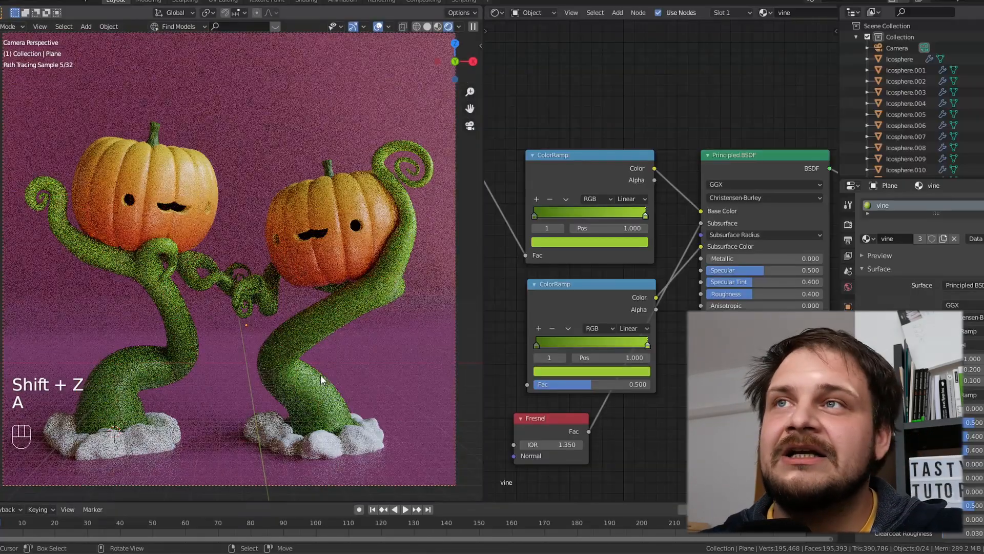
left_click(881, 227)
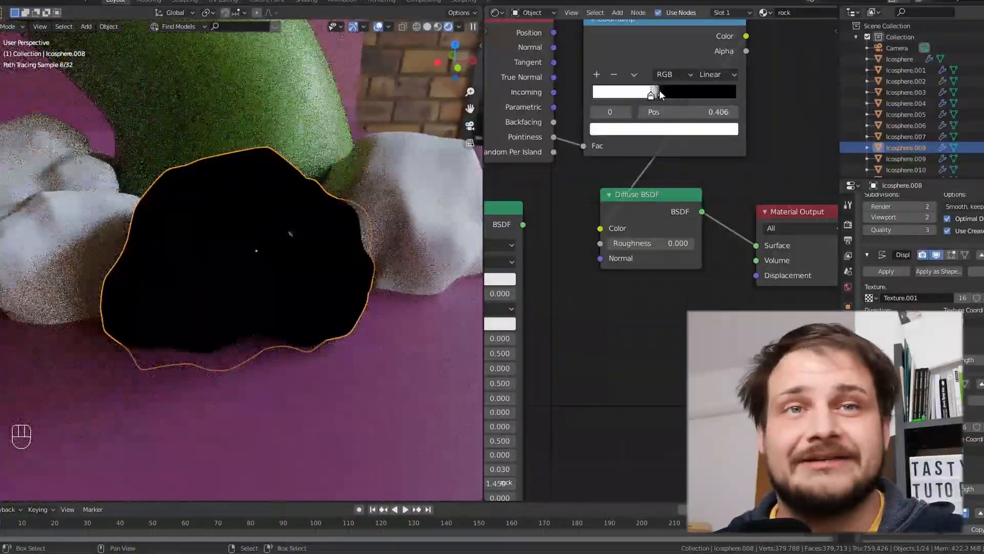
Shift the rock ramp stops lighter, use B-Spline interpolation, and render the camera view.
left_click_drag(651, 93, 667, 92)
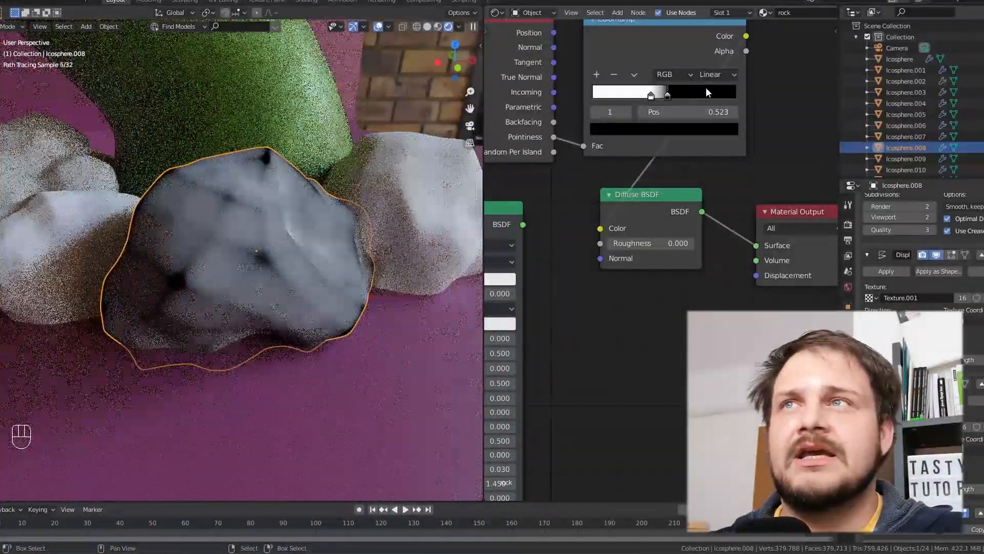
left_click(663, 129)
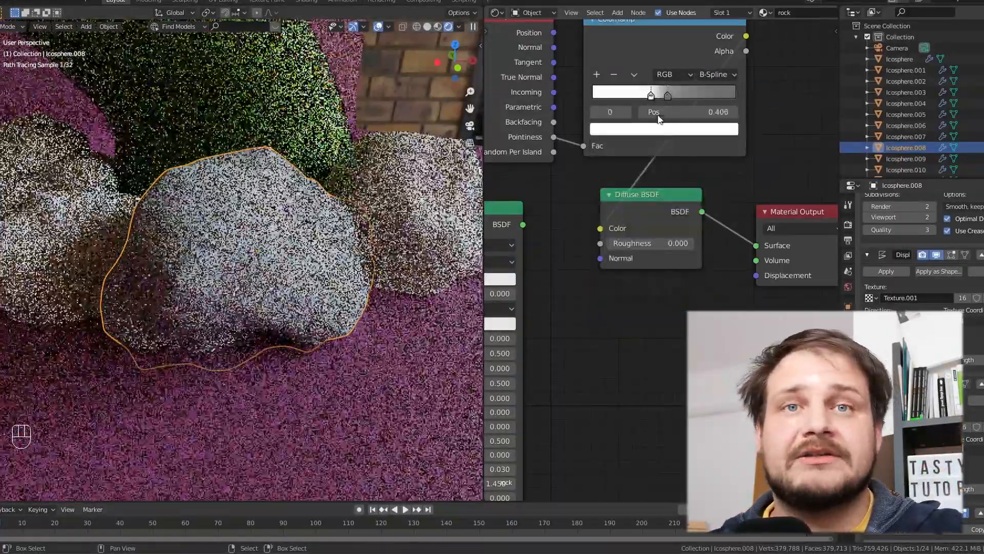
left_click(663, 129)
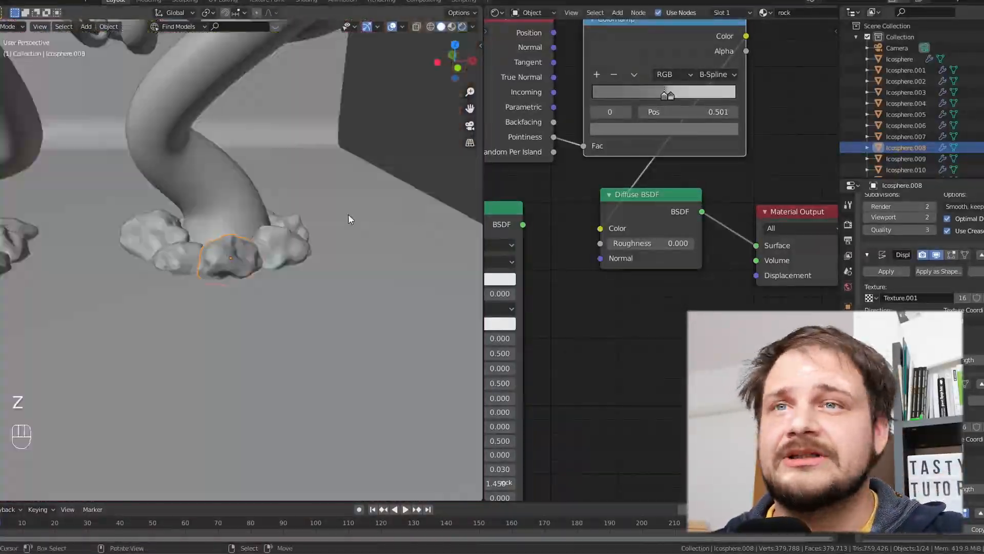
left_click(497, 12)
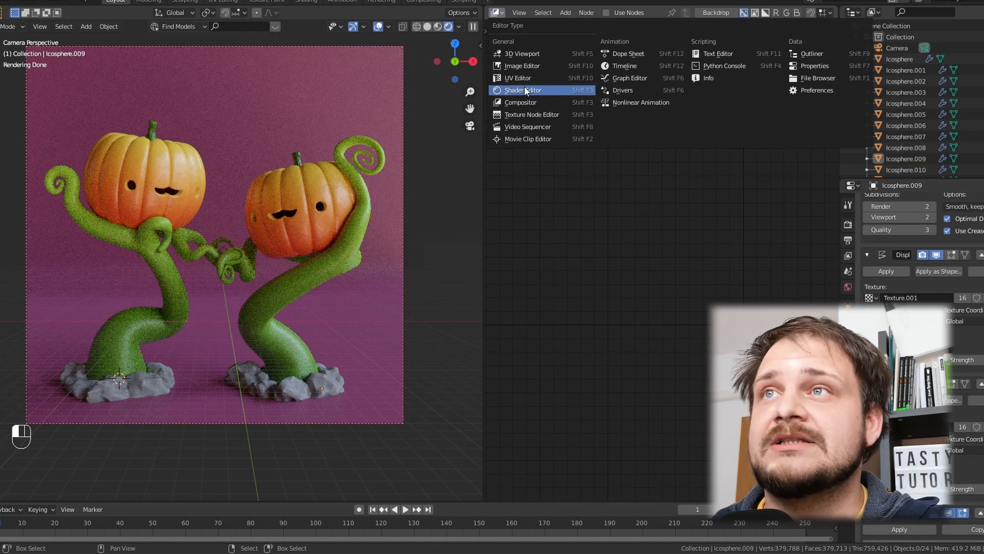
Show the world shader nodes, attach a Mapping node to the HDRI, and browse for another image.
left_click(523, 90)
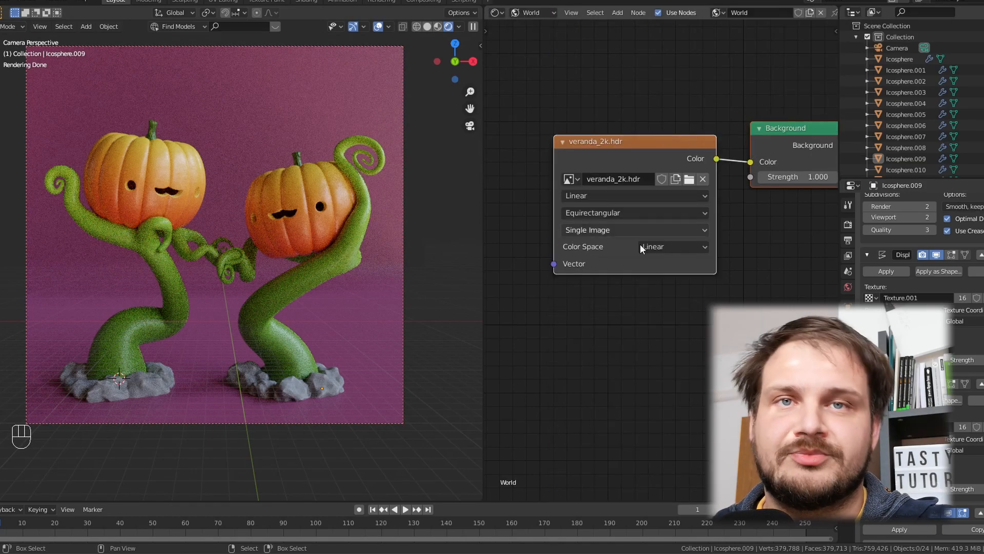
key("ctrl+t")
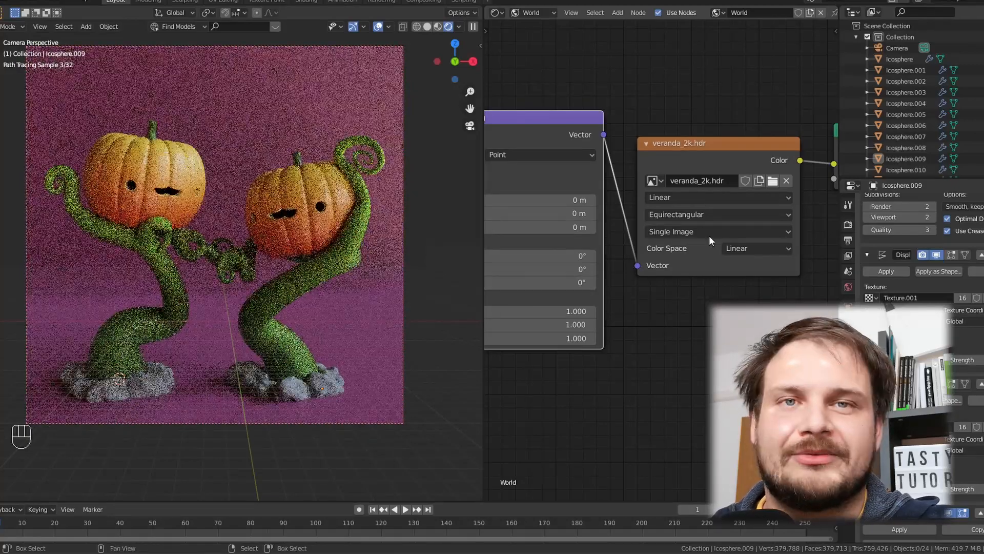
left_click(758, 181)
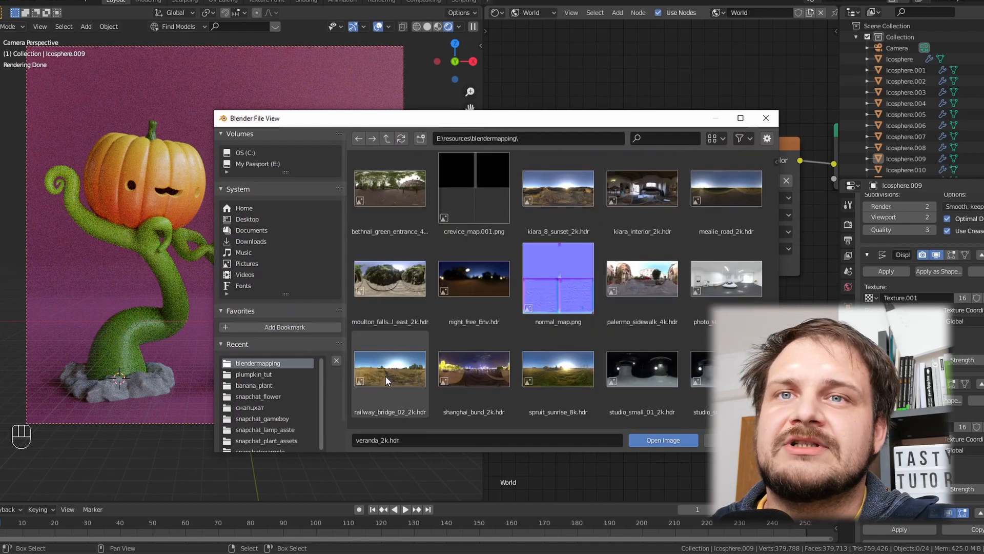
Cancel the HDRI browser and place a new plane with a fresh material above the pumpkins.
left_click(662, 439)
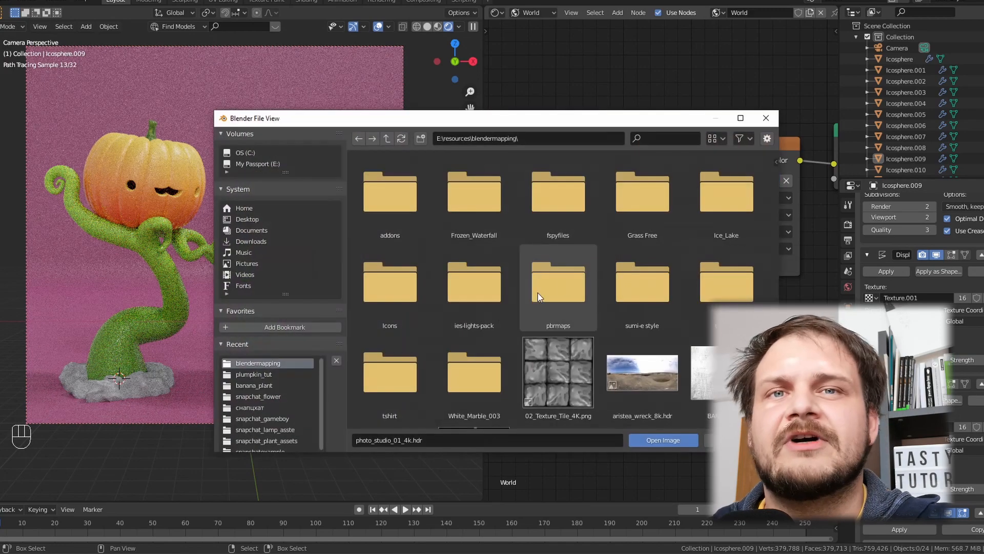
scroll("down", 3)
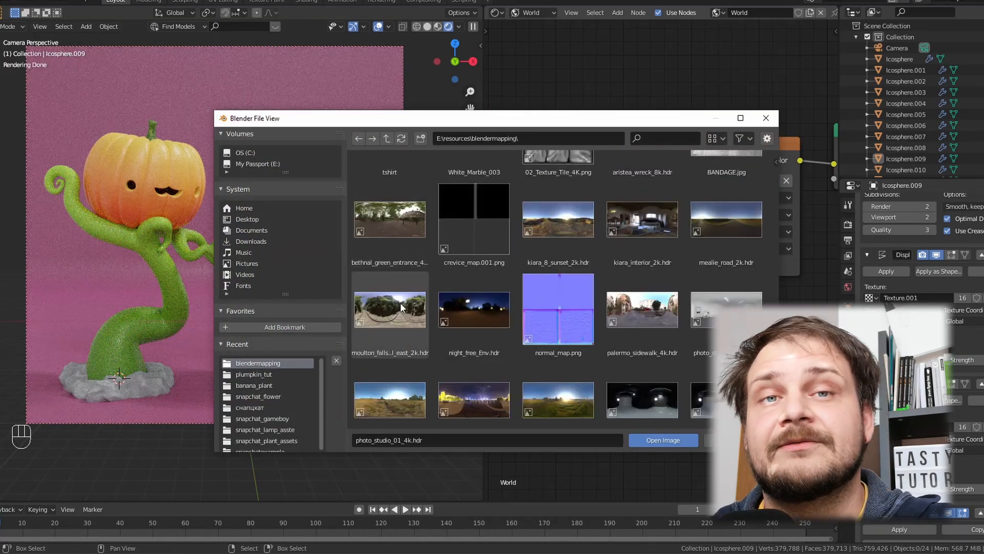
left_click(663, 439)
type("bl")
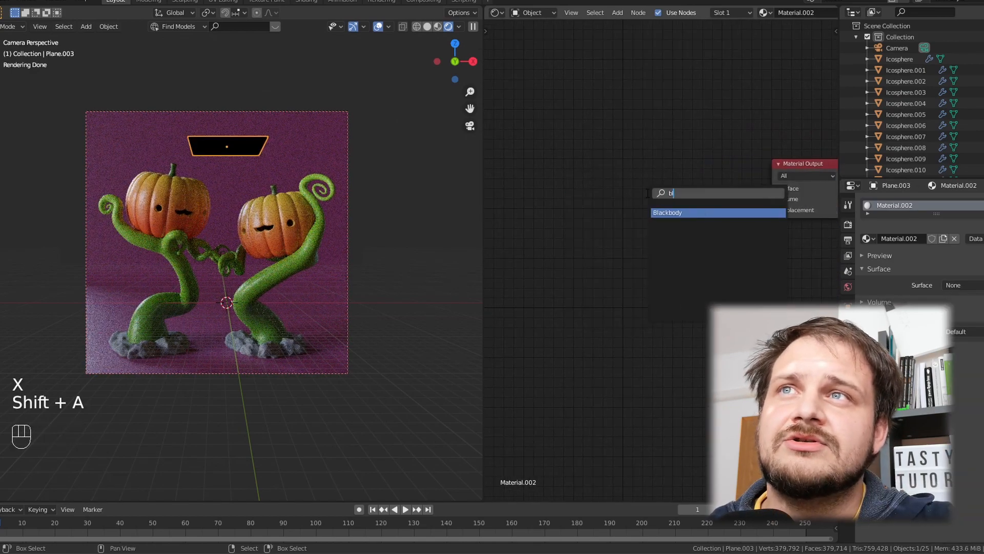
Add a Blackbody node to the light material and angle a side plane toward the pumpkins.
left_click(667, 212)
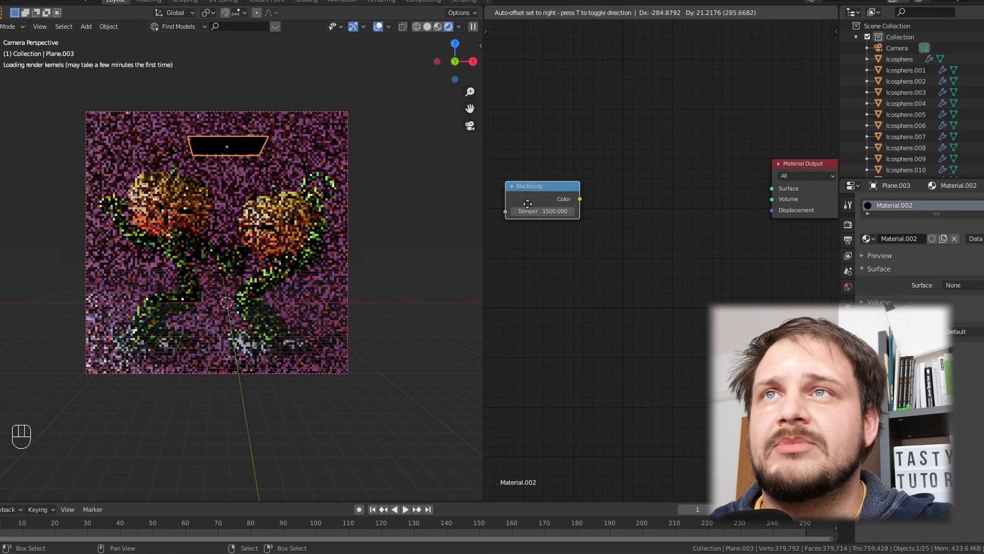
key("shift+a")
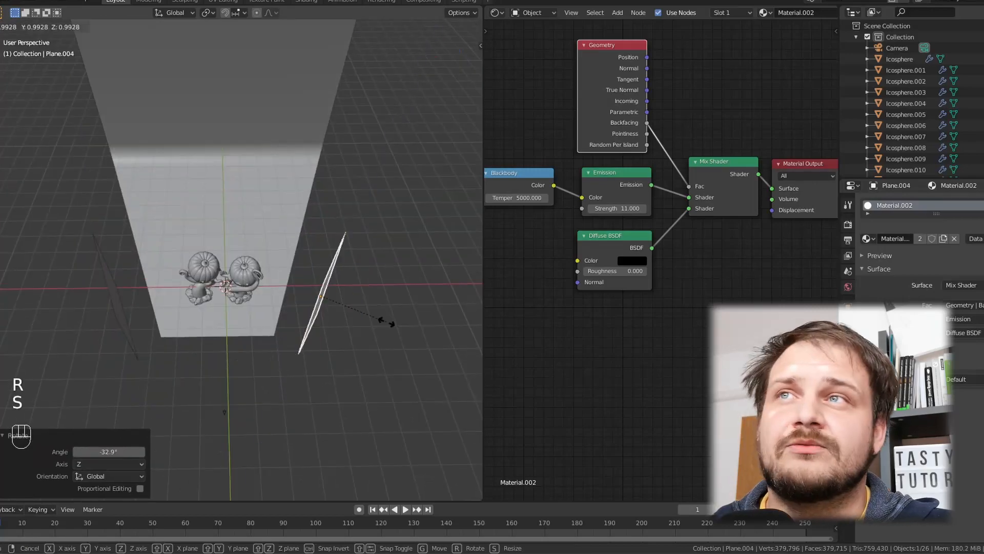
key("shift+z")
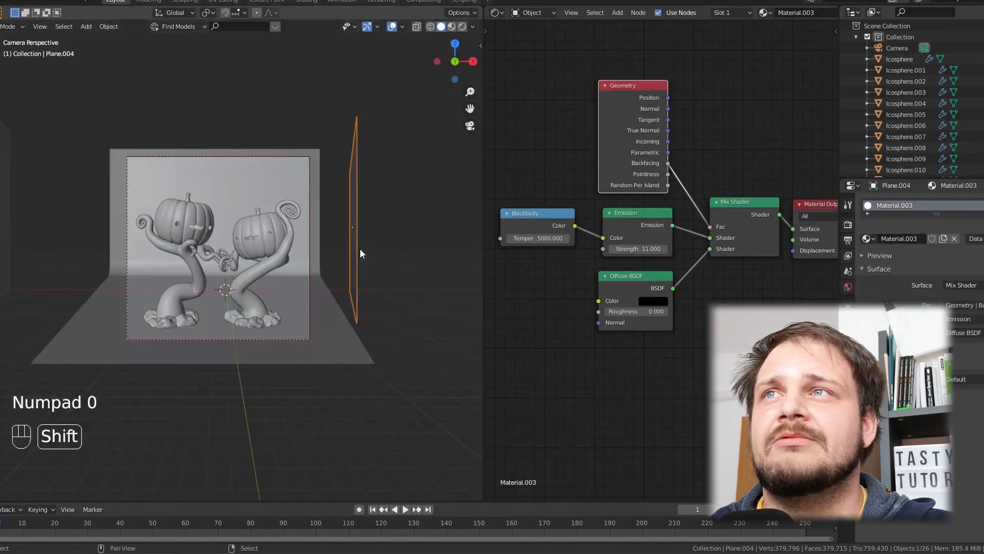
key("g")
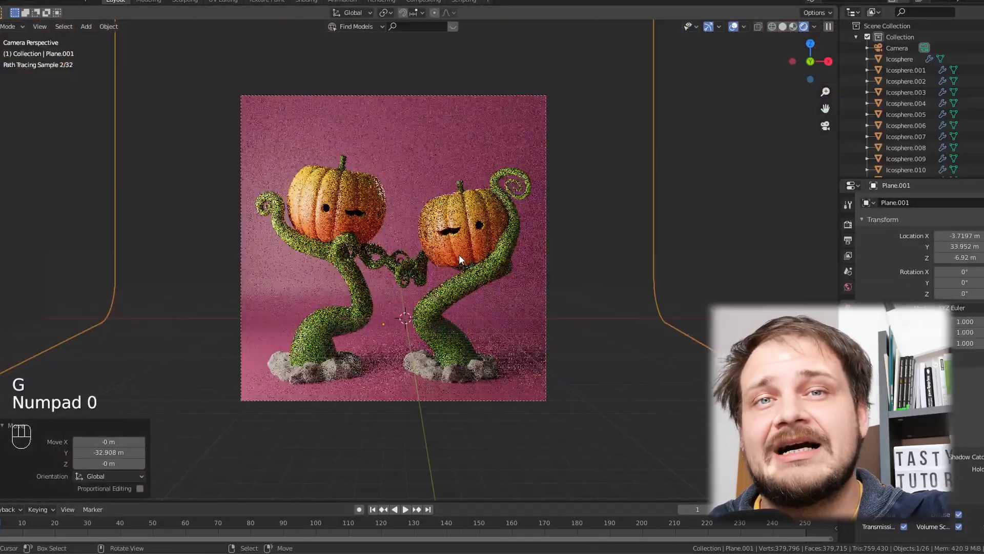
Undo a misstep, rotate the glow plane inside a pumpkin, and set HDRI Rotation Z to 160°.
key("ctrl+s")
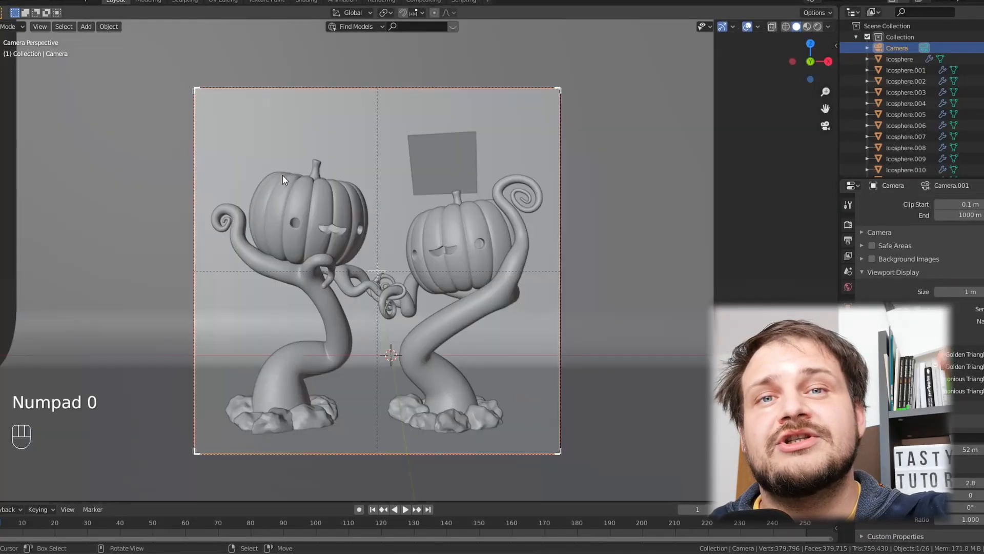
key("ctrl+s")
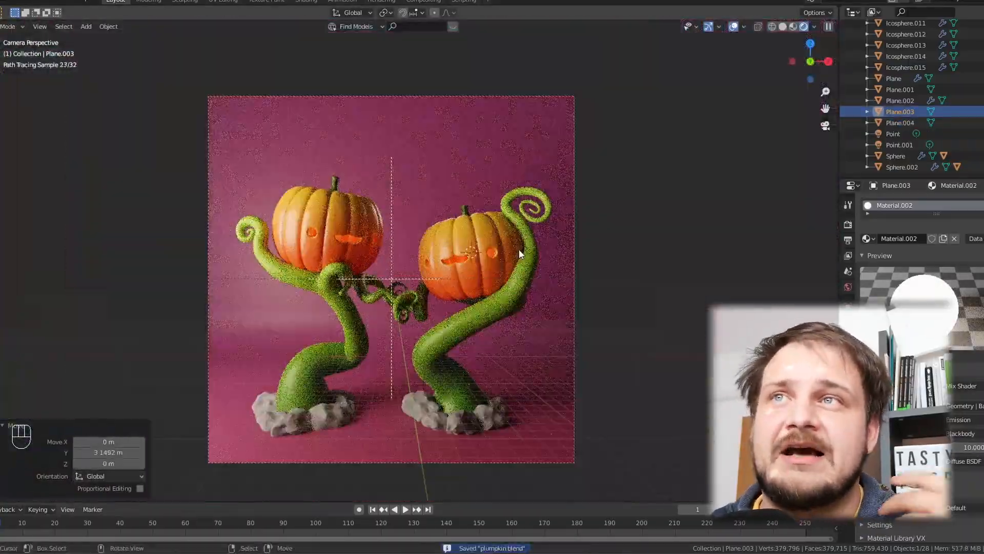
key("ctrl+z")
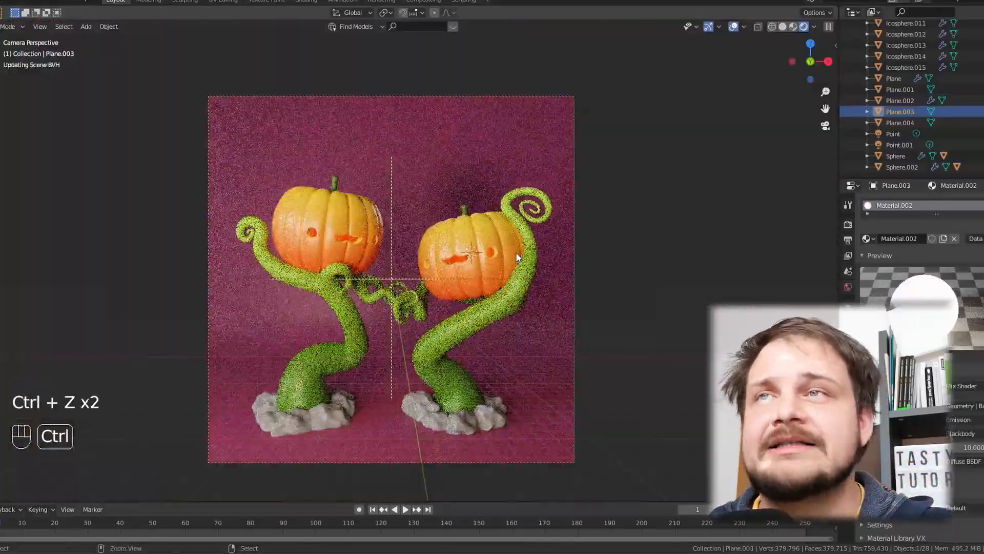
key("r")
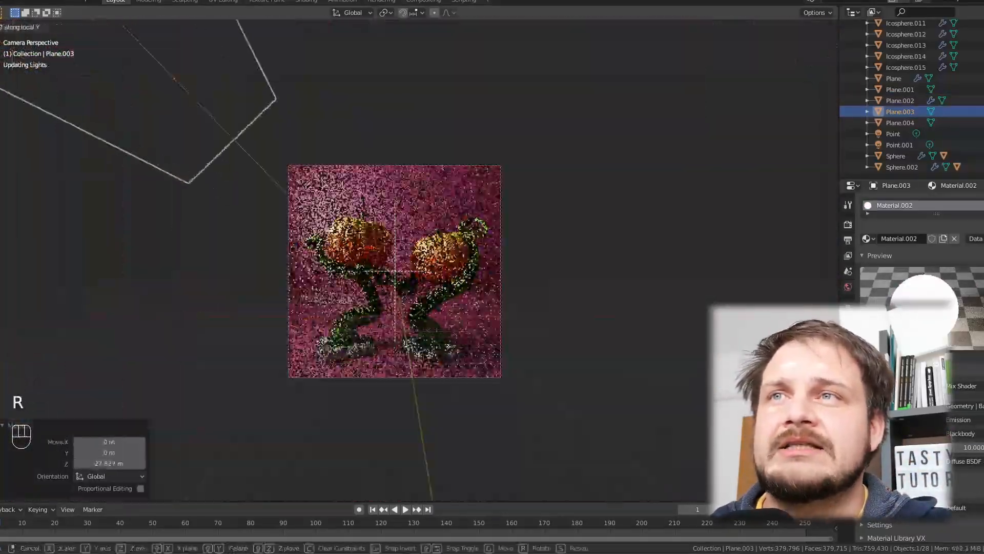
left_click(527, 36)
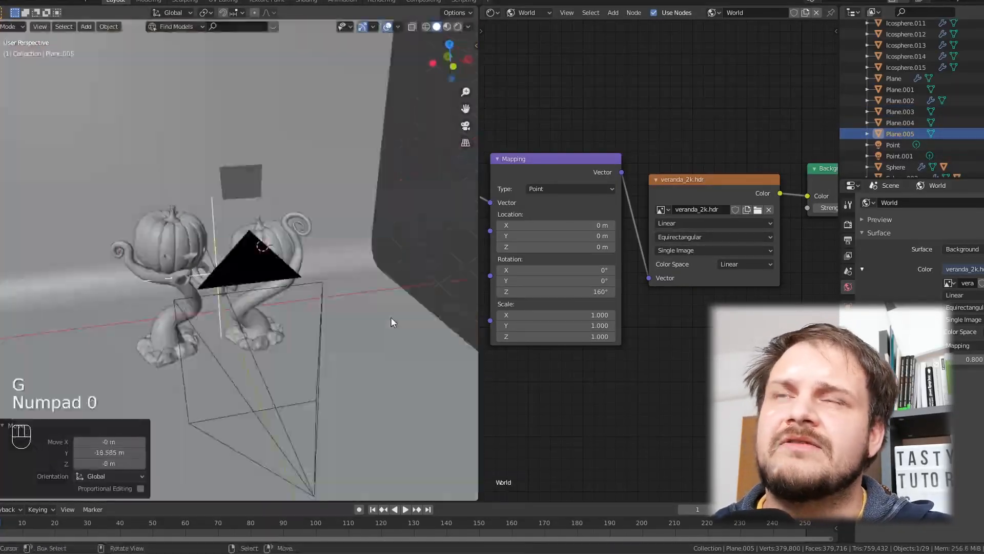
Add Denoise and Fog Glow Glare nodes in the Compositor between Render Layers and Composite.
left_click(492, 12)
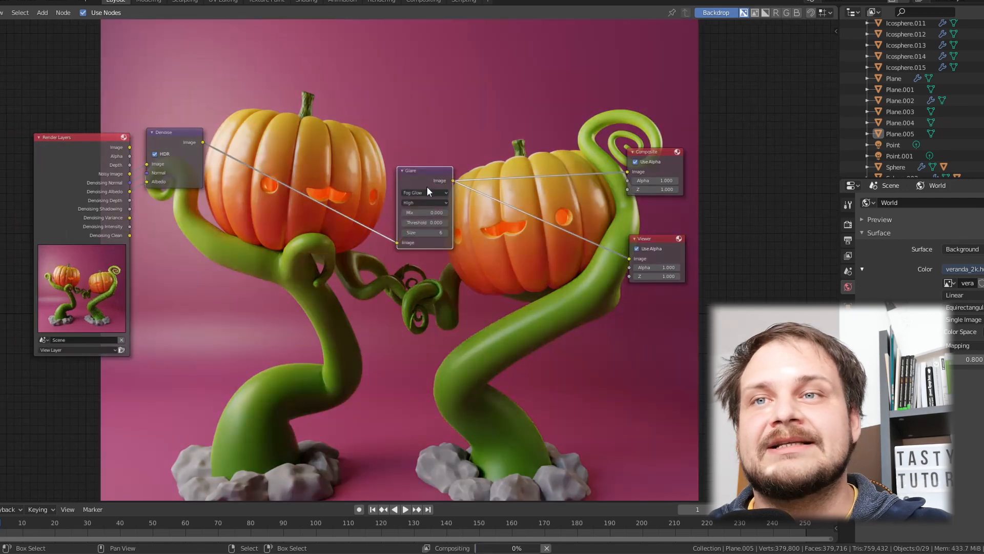
Extrude the right vine's end vertex upward and curl the new tip back down.
left_click_drag(410, 170, 174, 288)
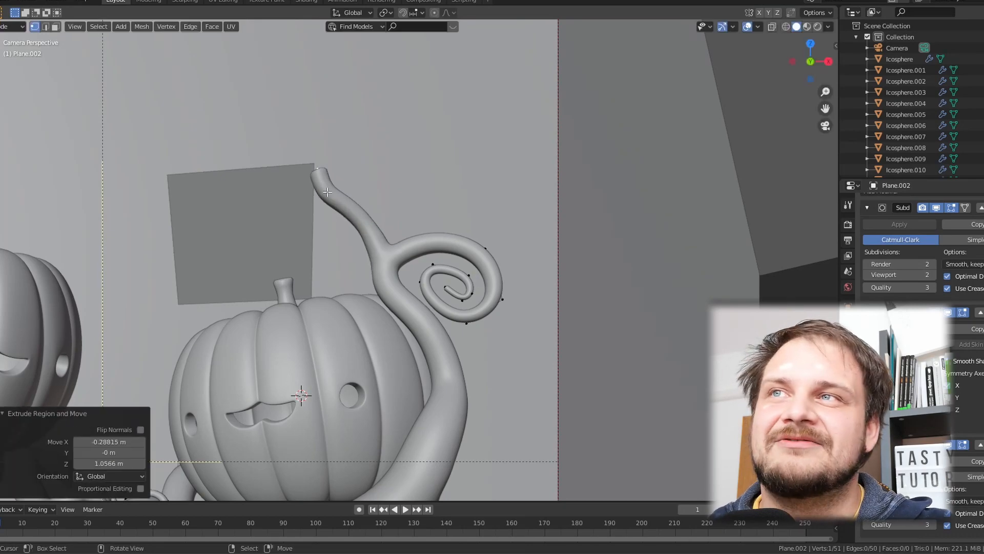
left_click_drag(326, 191, 408, 204)
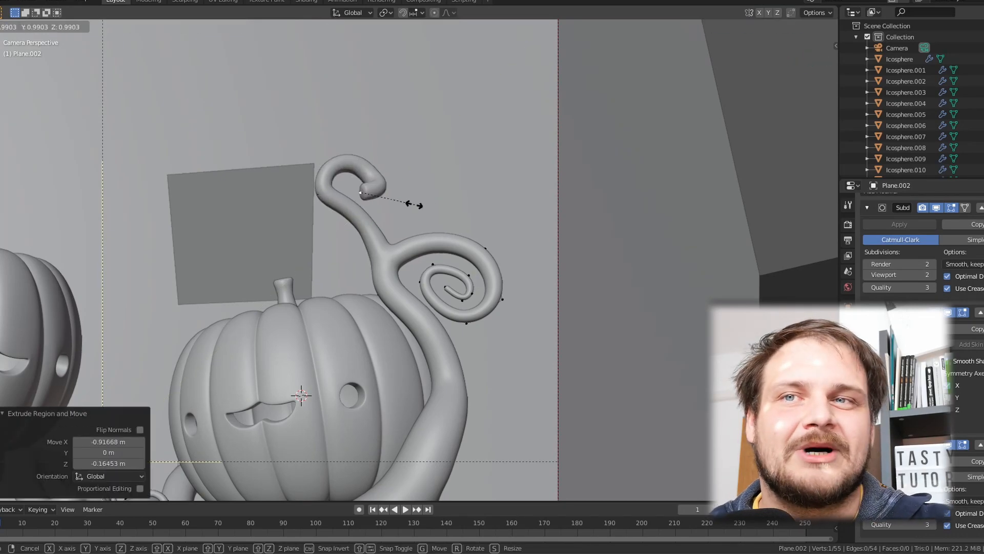